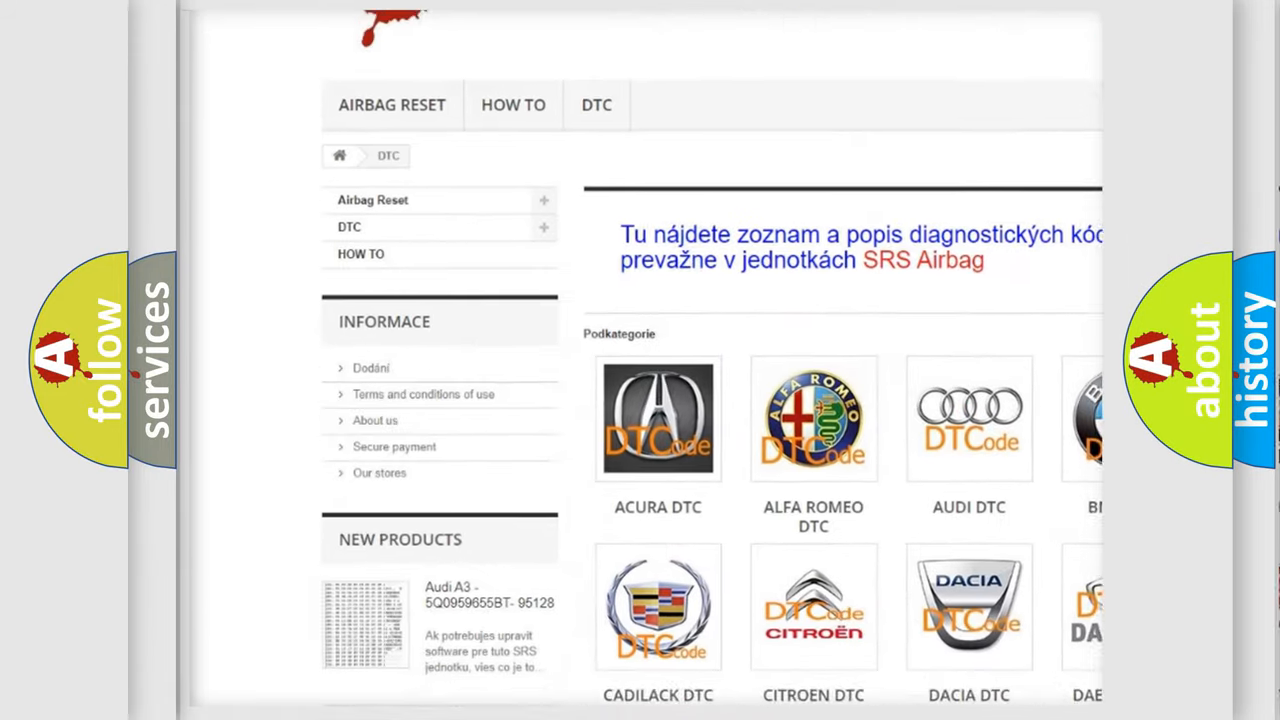
{"action": "scroll", "scroll_direction": "down", "scroll_amount": 3}
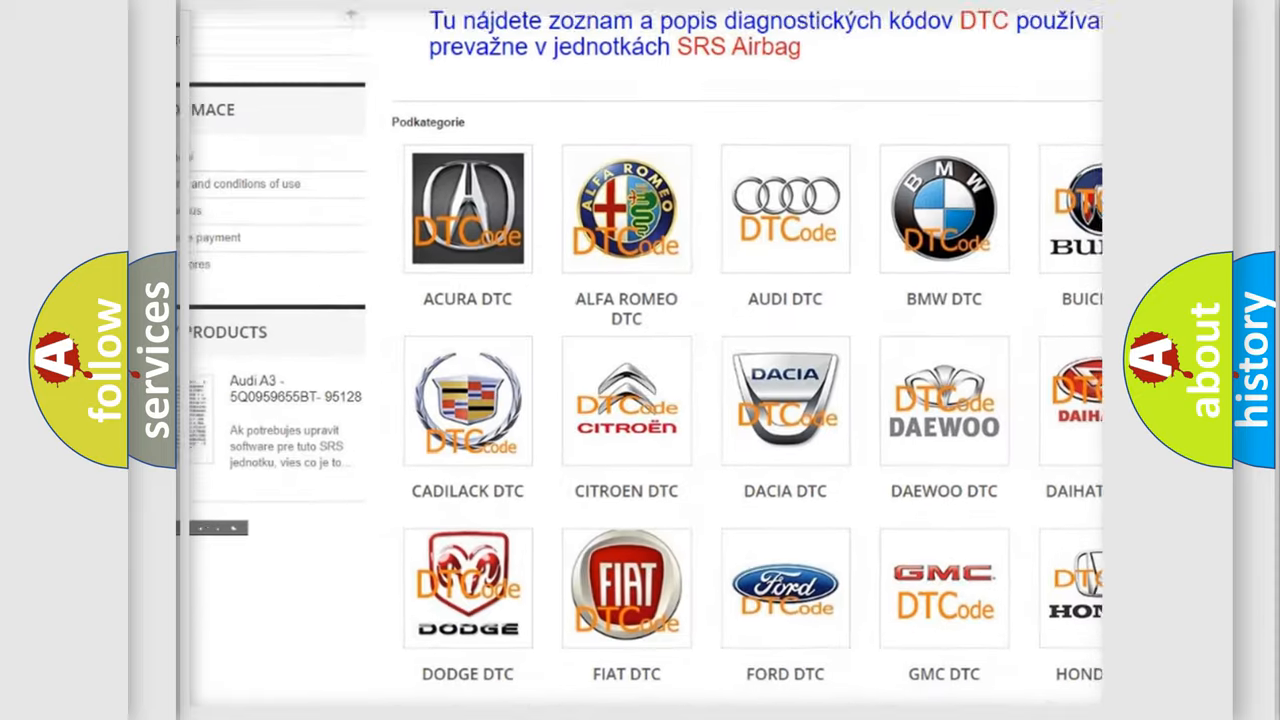
{"action": "scroll", "scroll_direction": "down", "scroll_amount": 3}
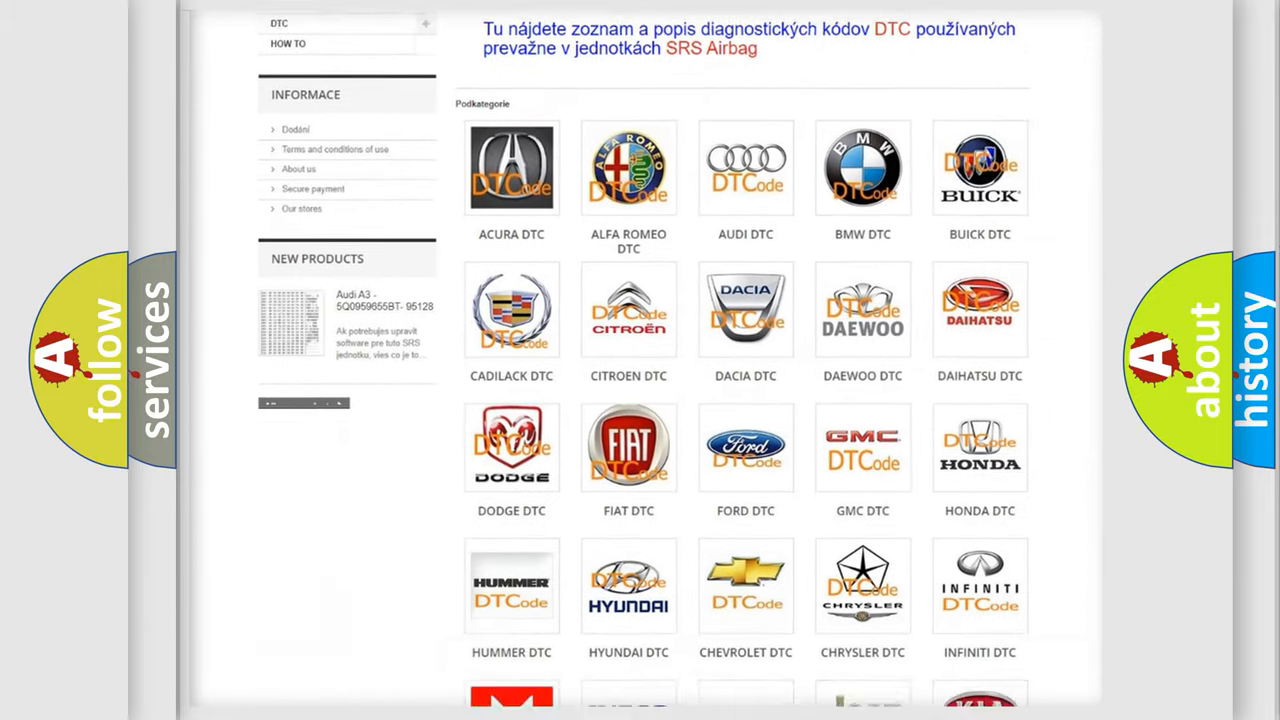
{"action": "scroll", "scroll_direction": "down", "scroll_amount": 3}
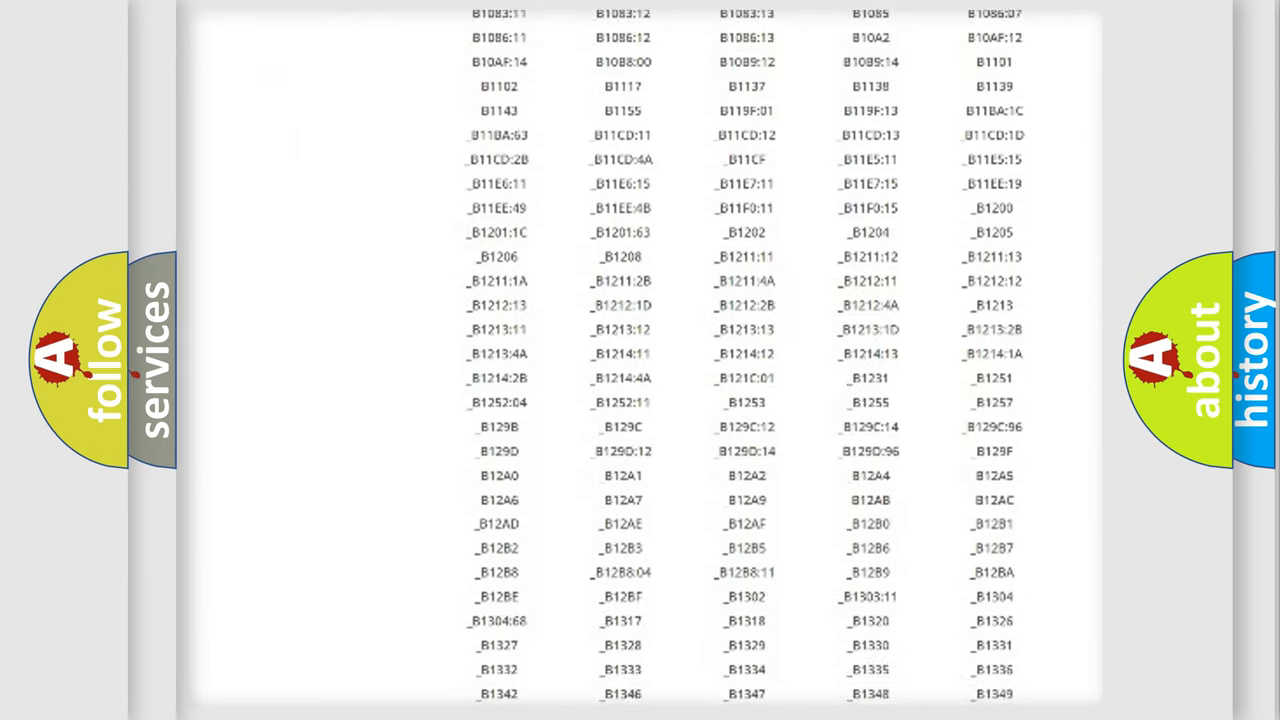
{"action": "scroll", "scroll_direction": "down", "scroll_amount": 3}
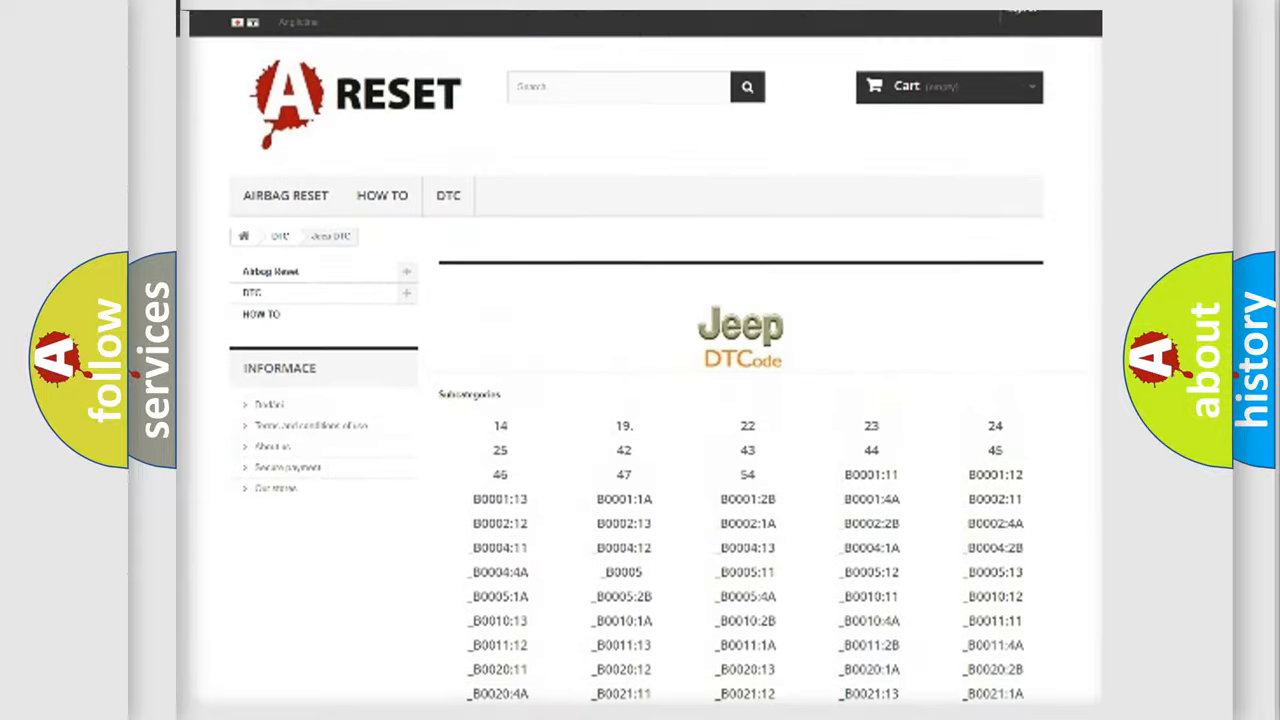
{"action": "scroll", "scroll_direction": "up", "scroll_amount": 3}
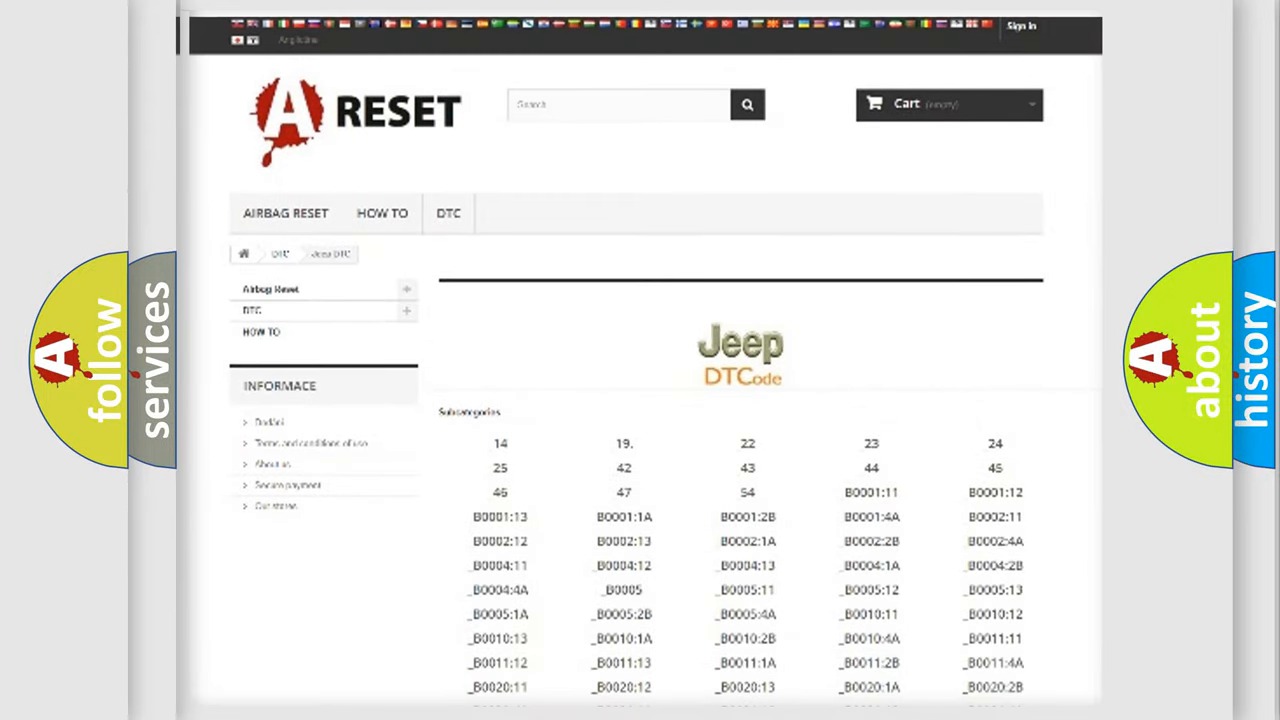